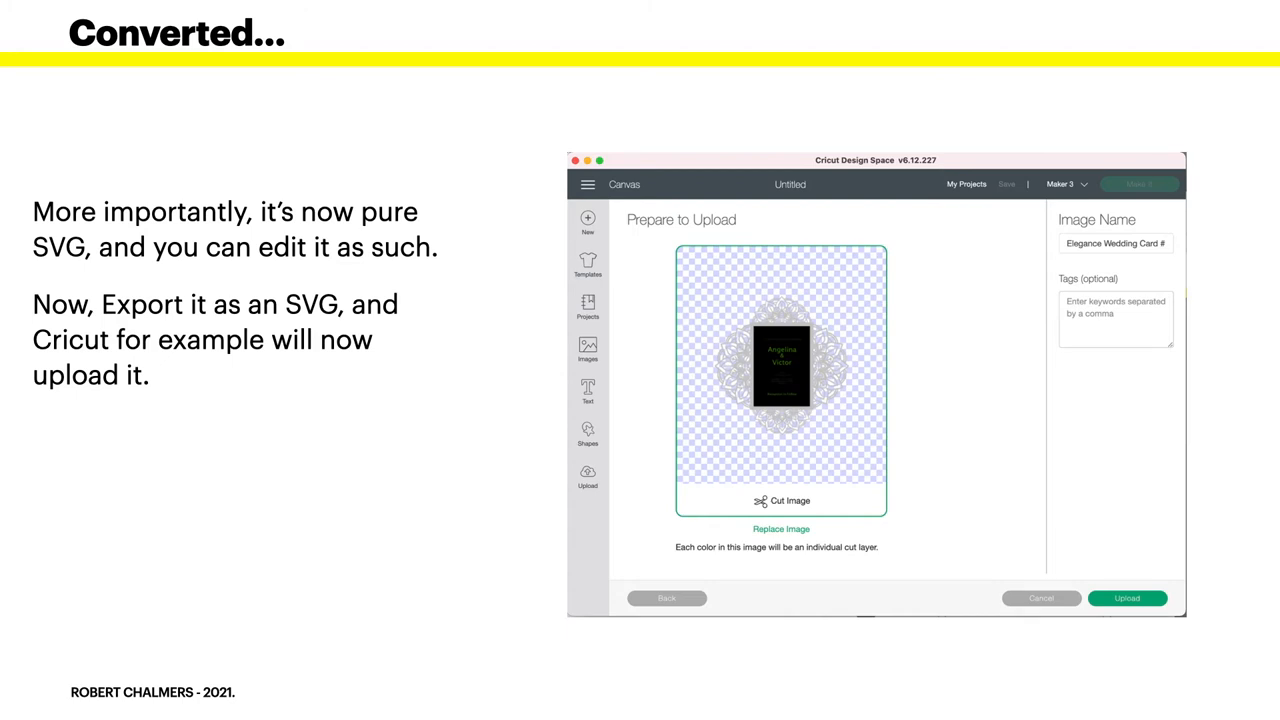
# Advance the slideshow to the Modifications slide showing the SVG with text layers hidden
pyautogui.press('right')
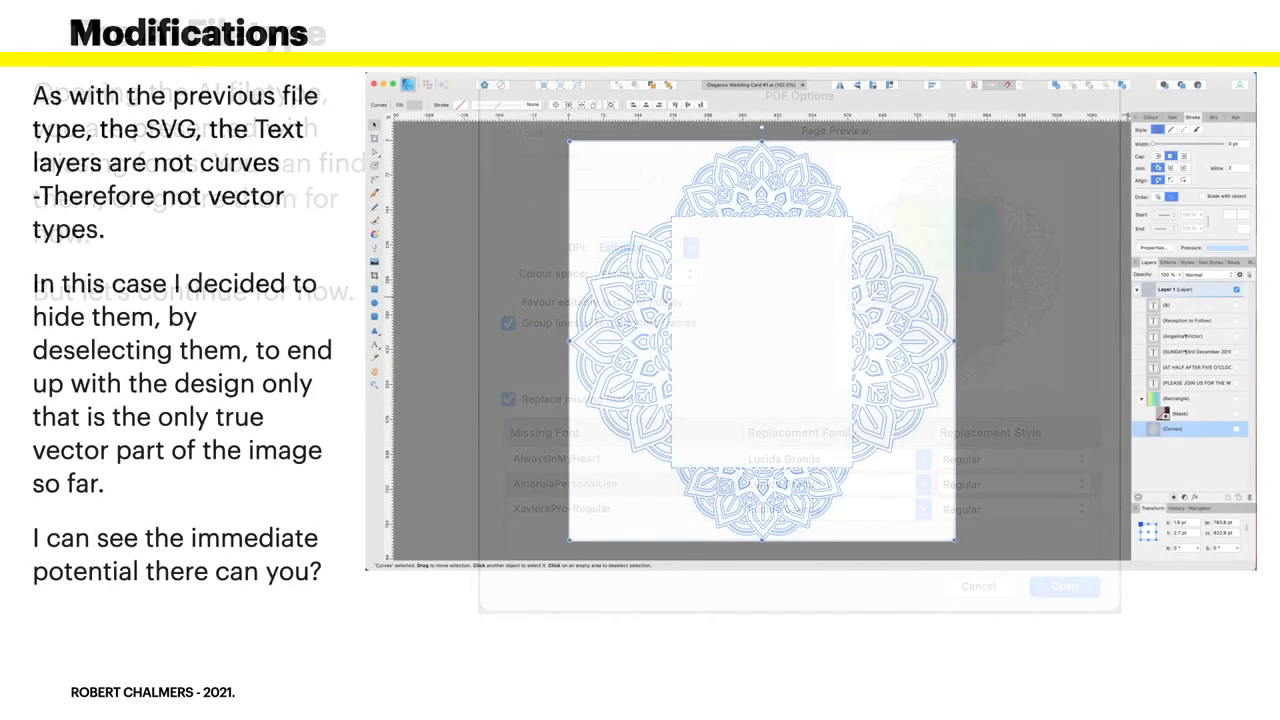
pyautogui.click(1064, 586)
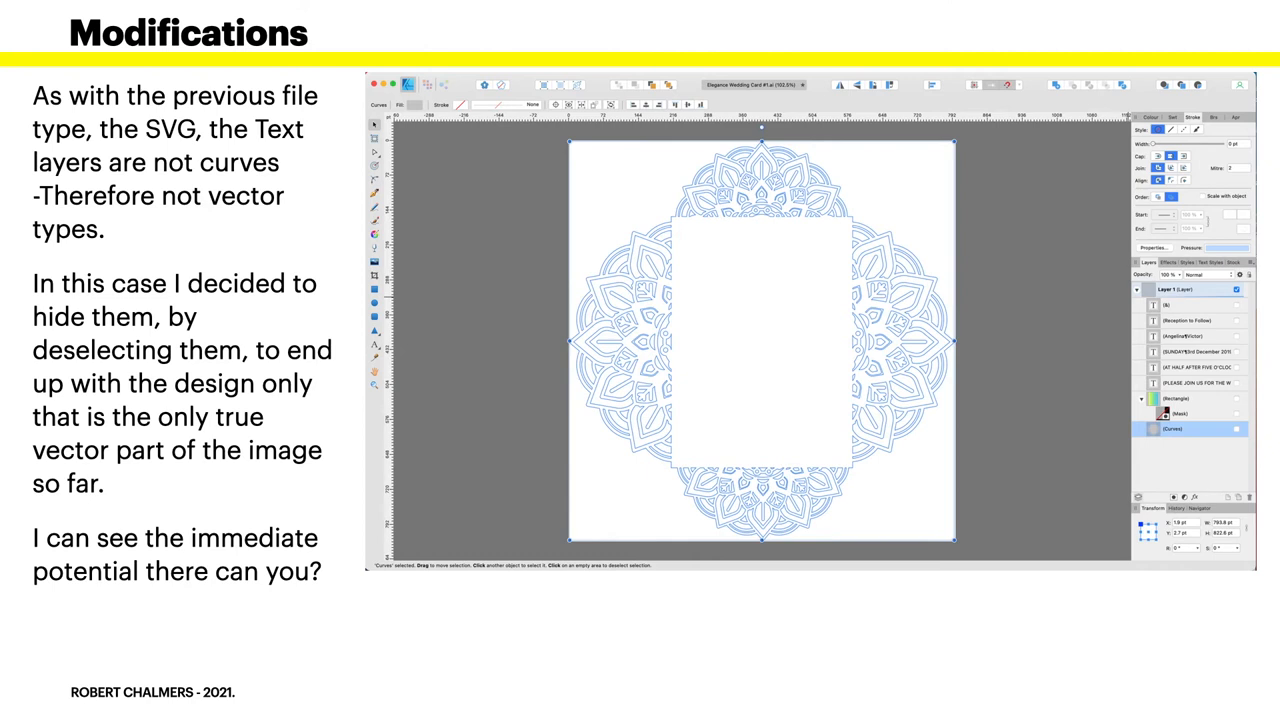